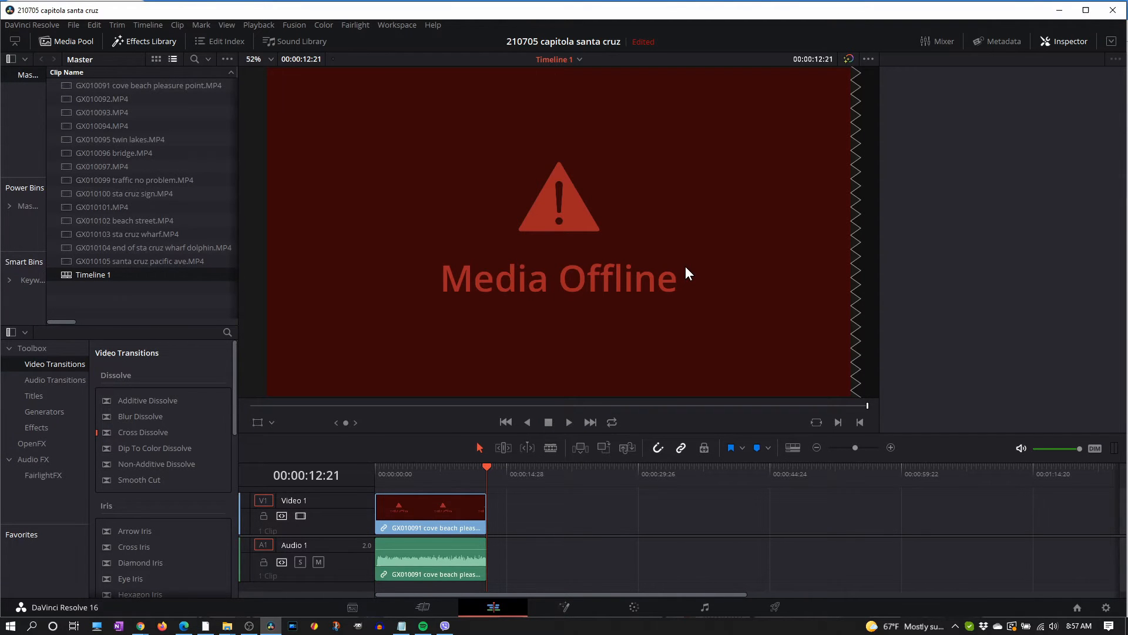
mouse_move(242, 201)
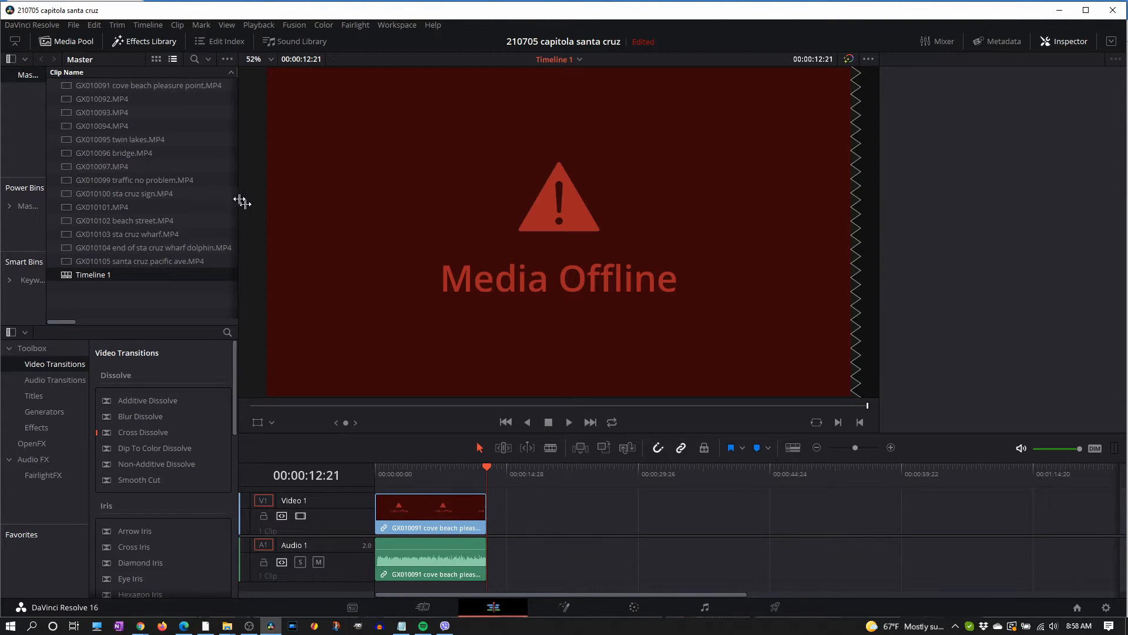
mouse_move(65, 65)
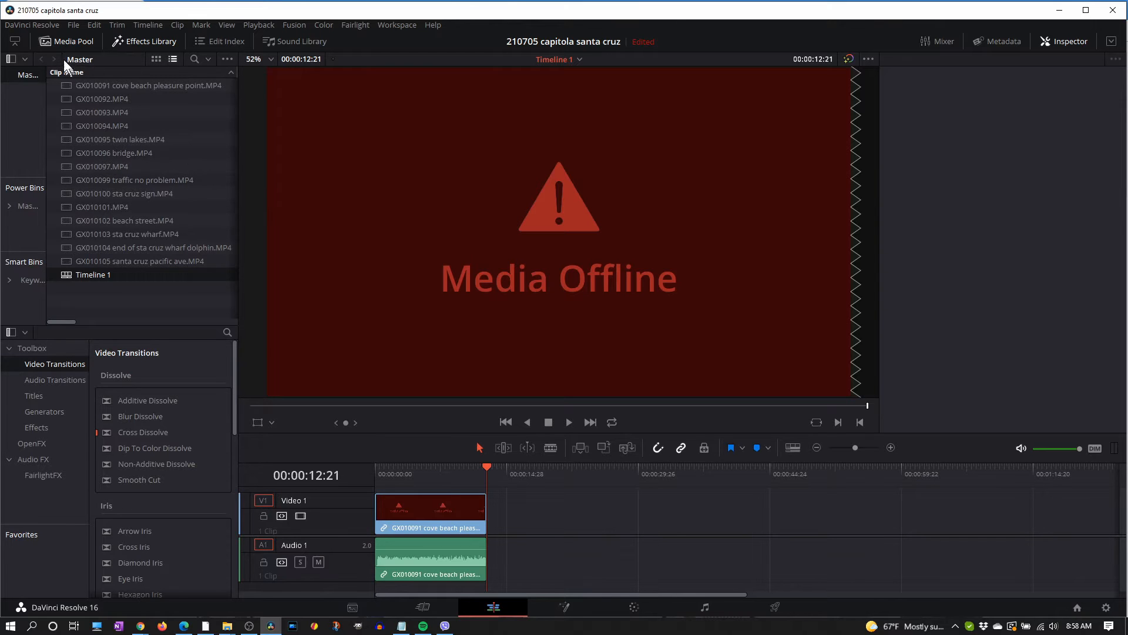
mouse_move(306, 342)
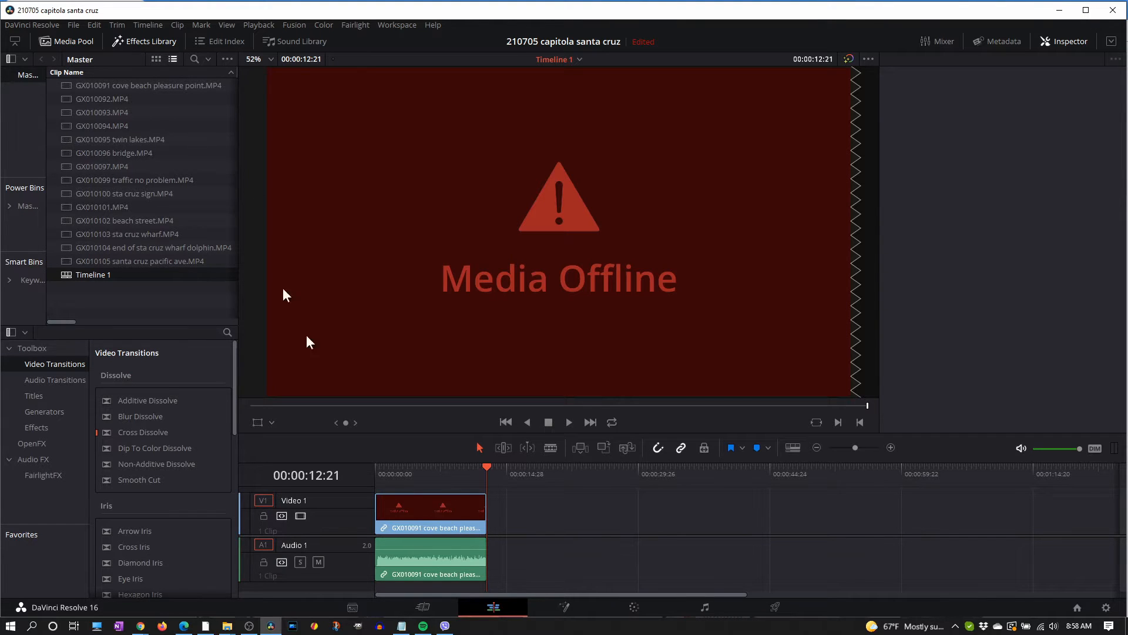
mouse_move(813, 289)
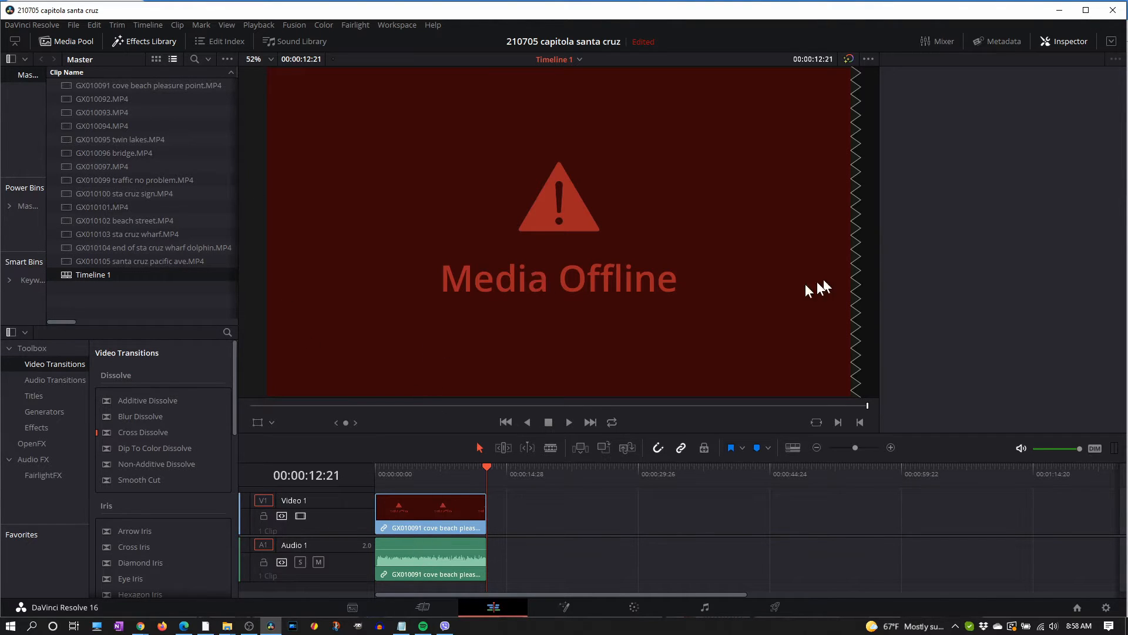
Navigate in Chrome to the microsoft.com site
left_click(1070, 41)
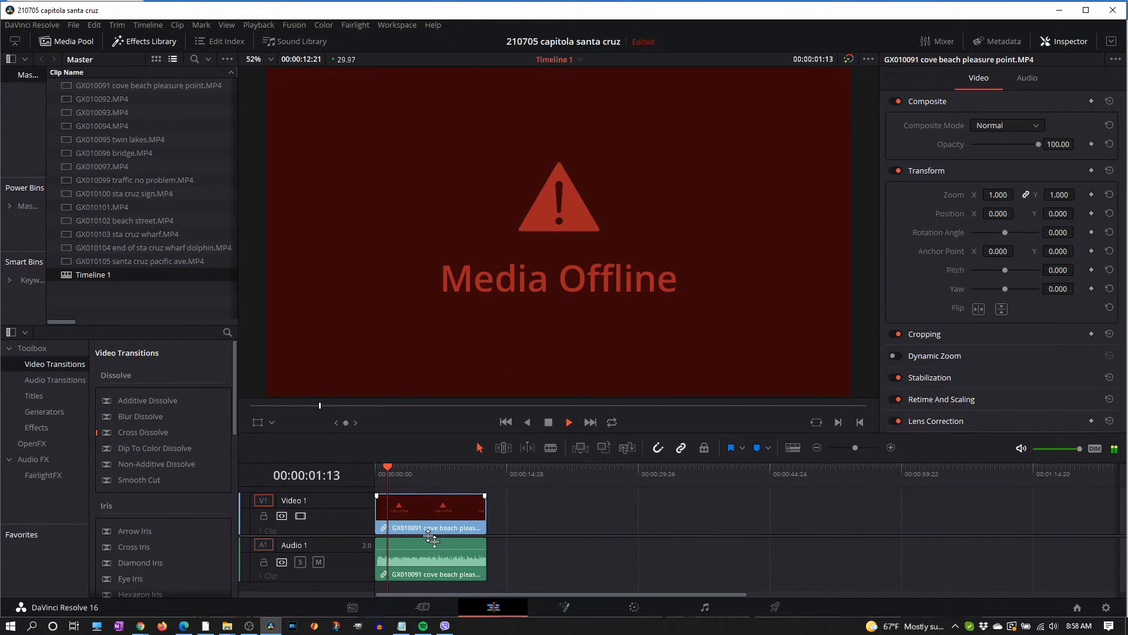
left_click(568, 422)
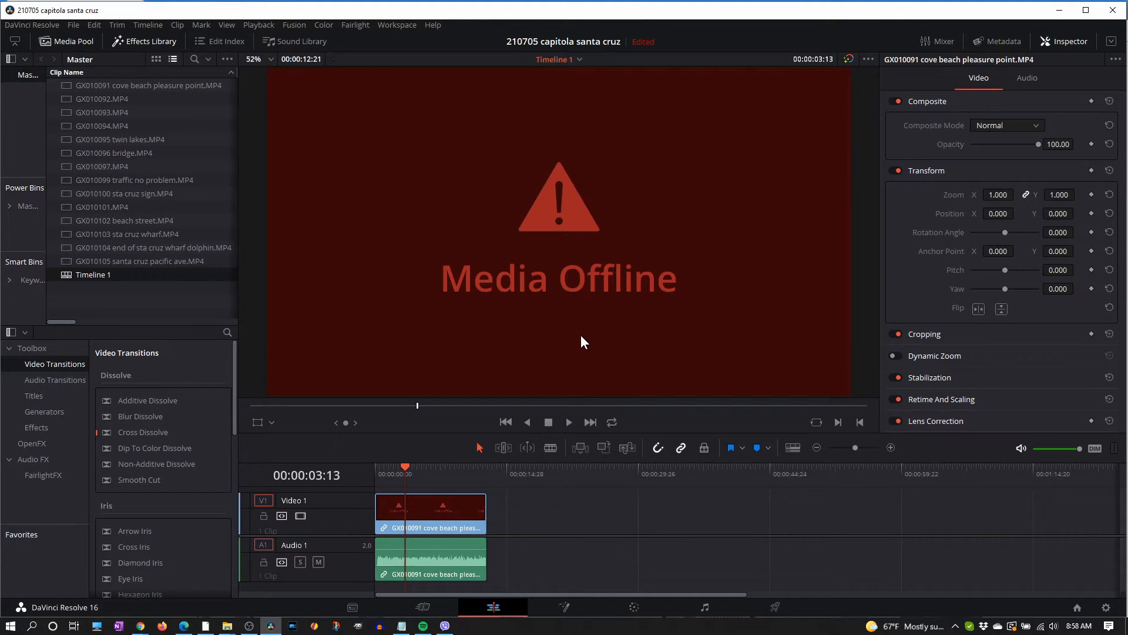
mouse_move(591, 338)
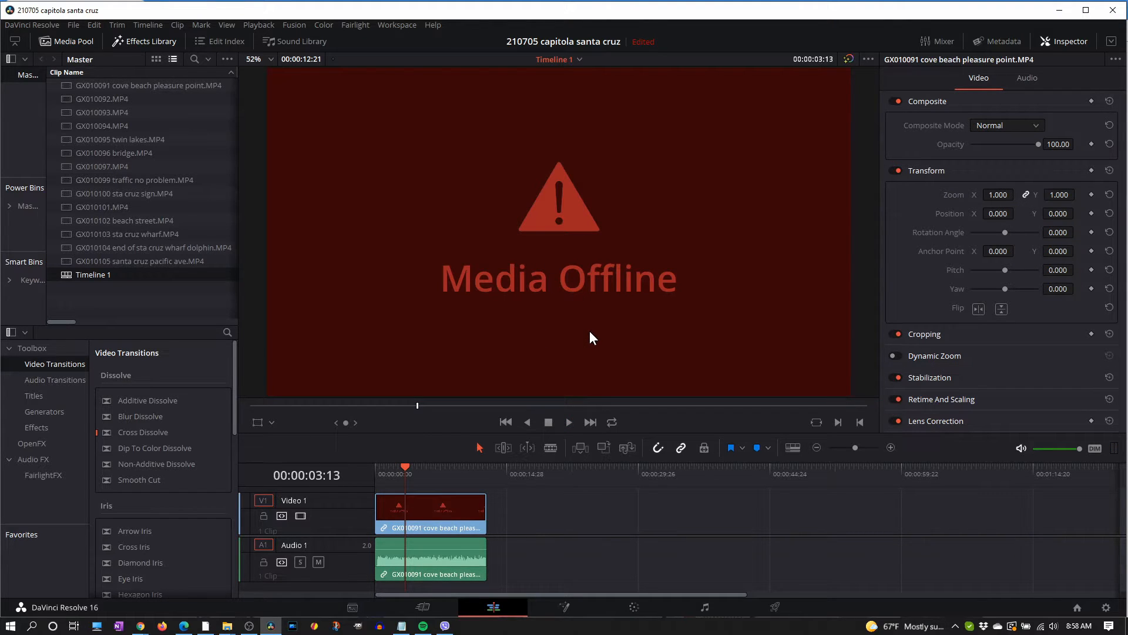
mouse_move(584, 342)
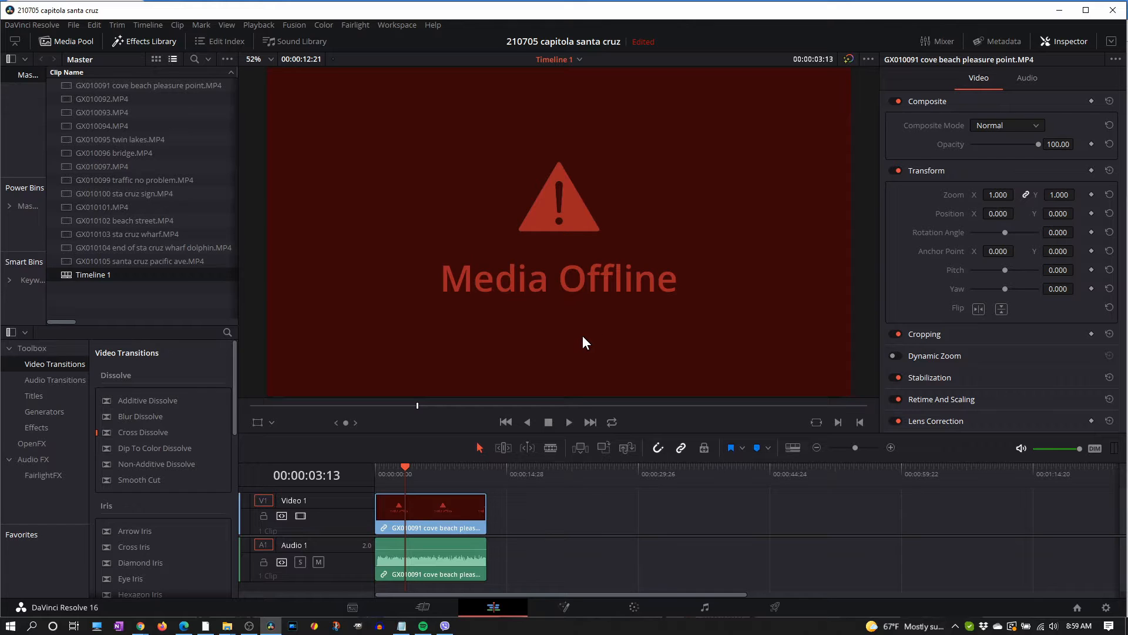
mouse_move(603, 289)
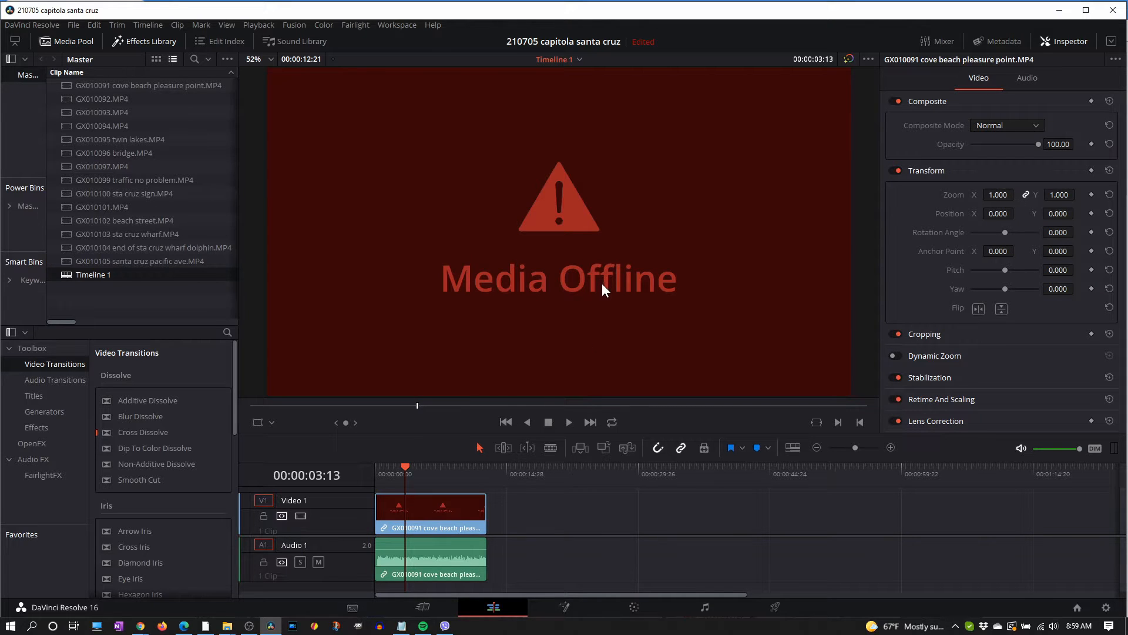
left_click(101, 207)
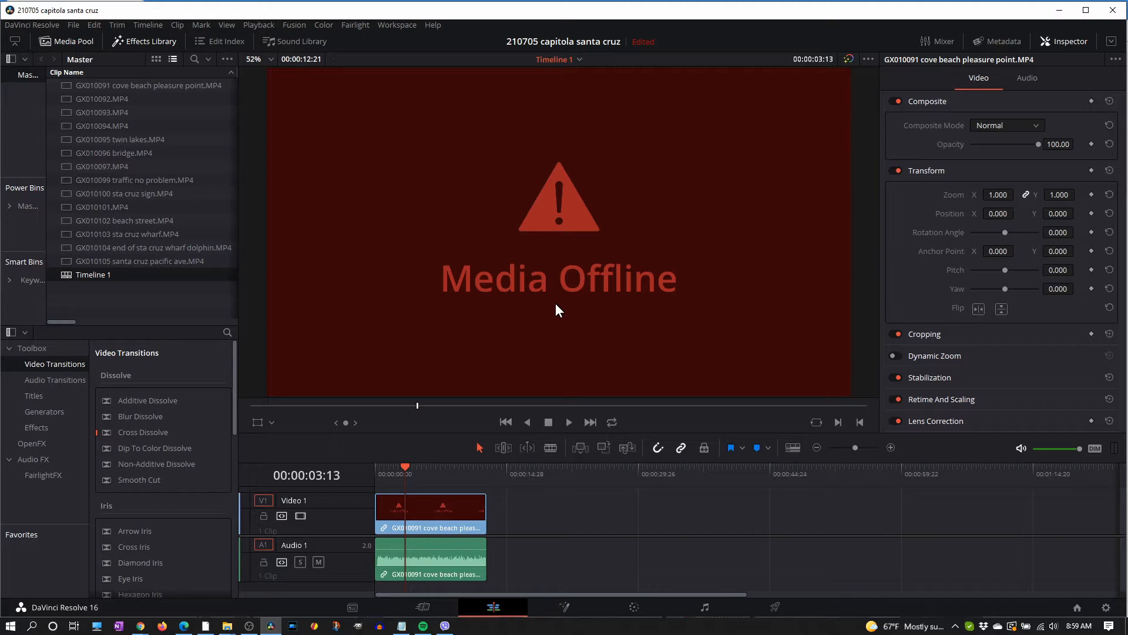
mouse_move(575, 321)
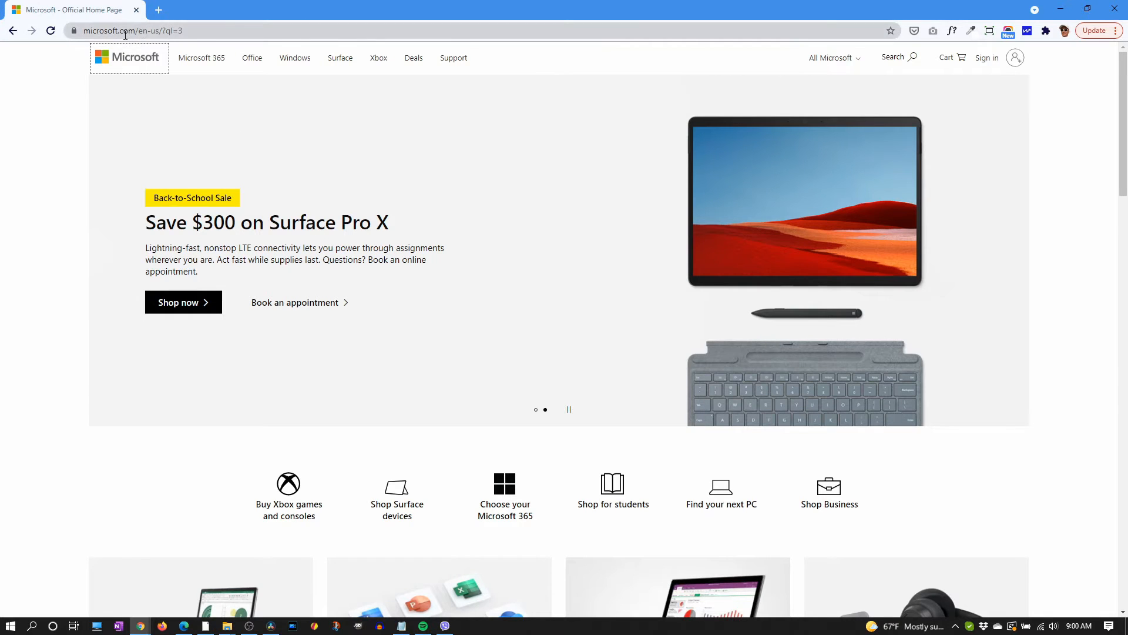
mouse_move(914, 57)
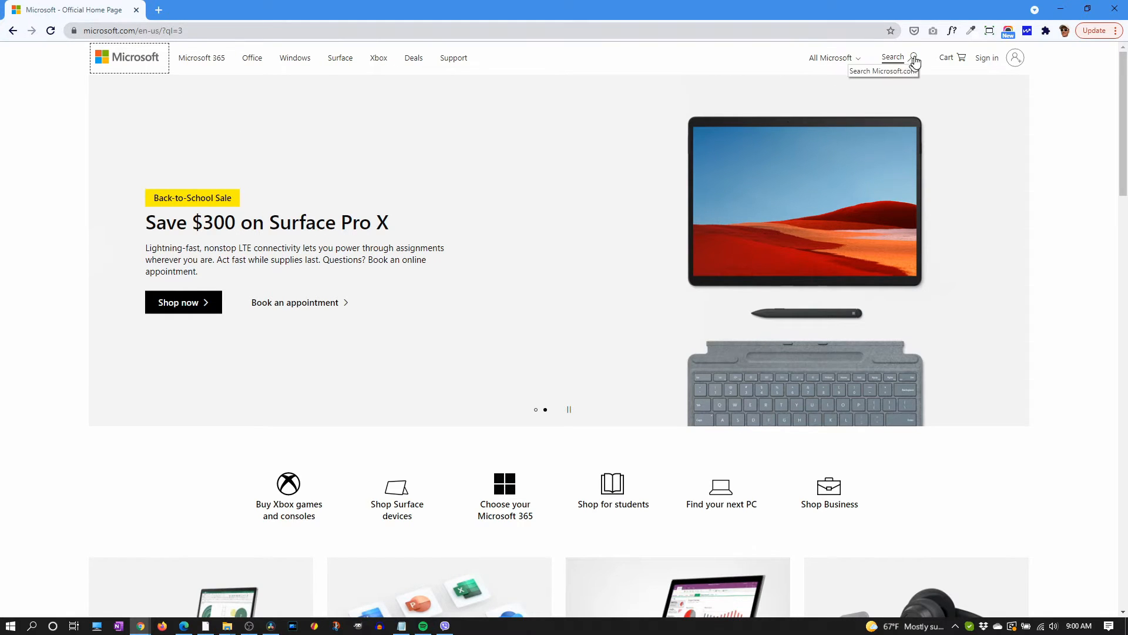
Search microsoft.com for 'hevc' and reach the HEVC Video Extensions page priced $0.99
left_click(913, 57)
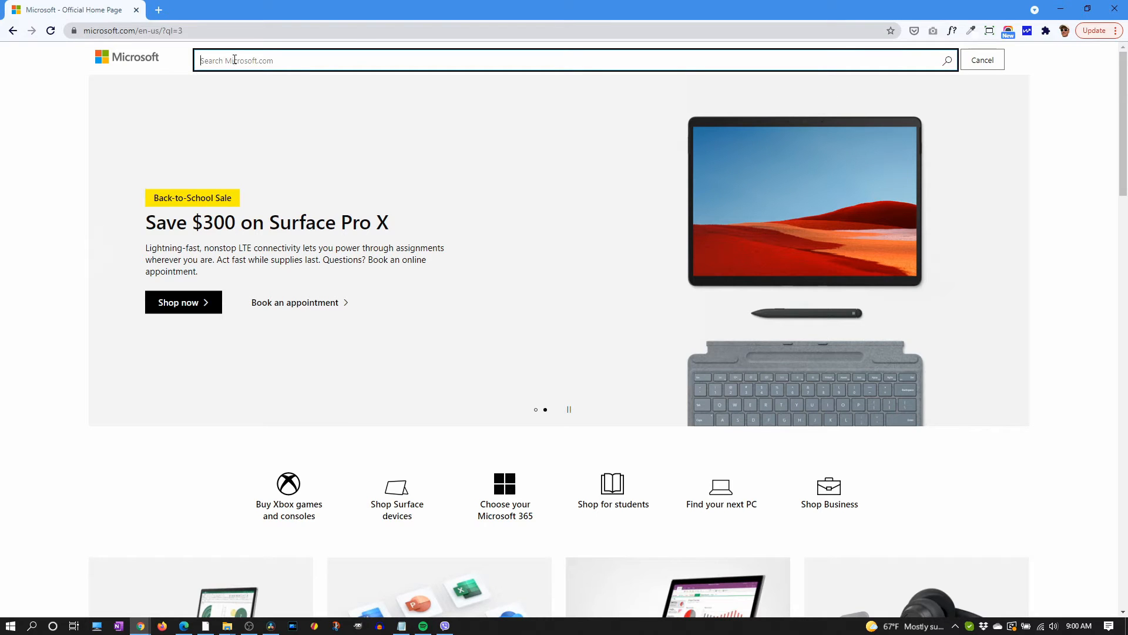
type("hevc")
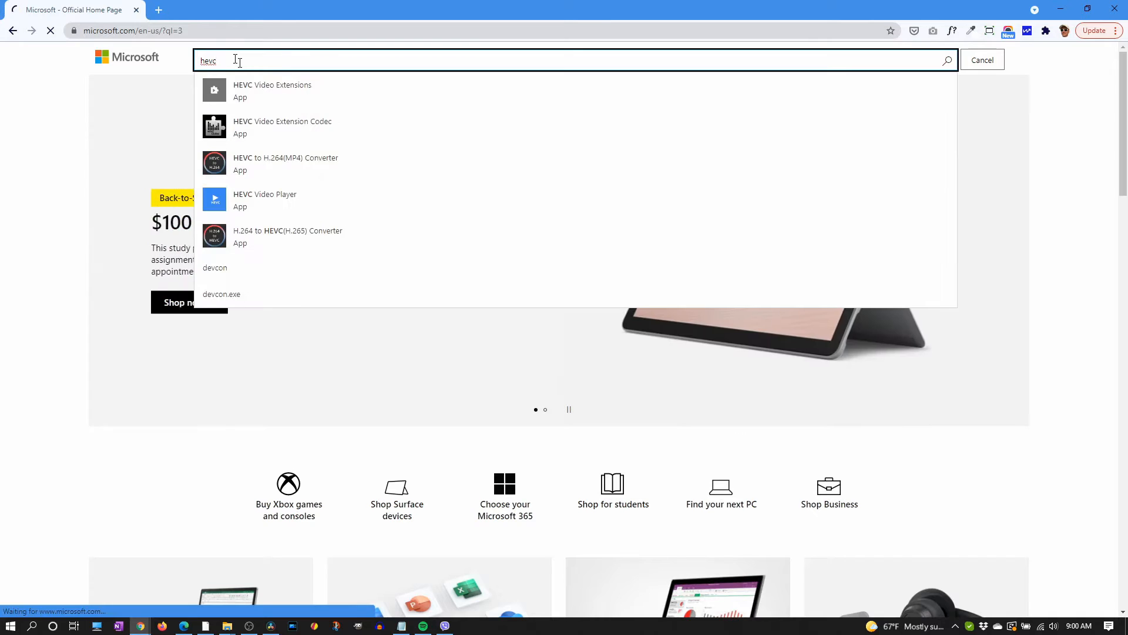
mouse_move(272, 91)
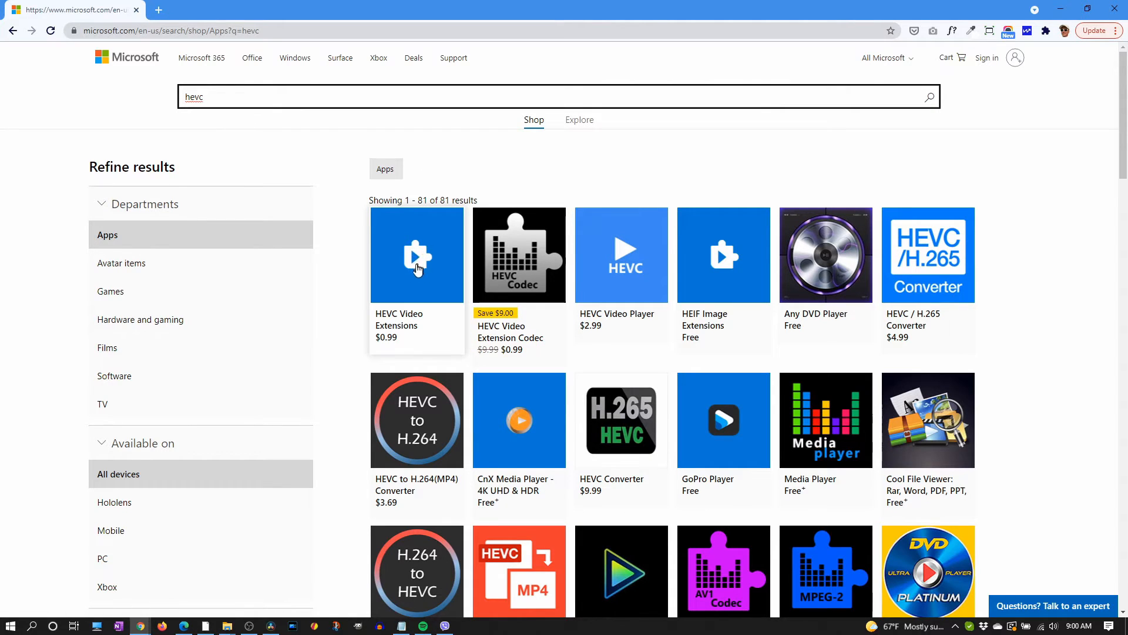
mouse_move(415, 284)
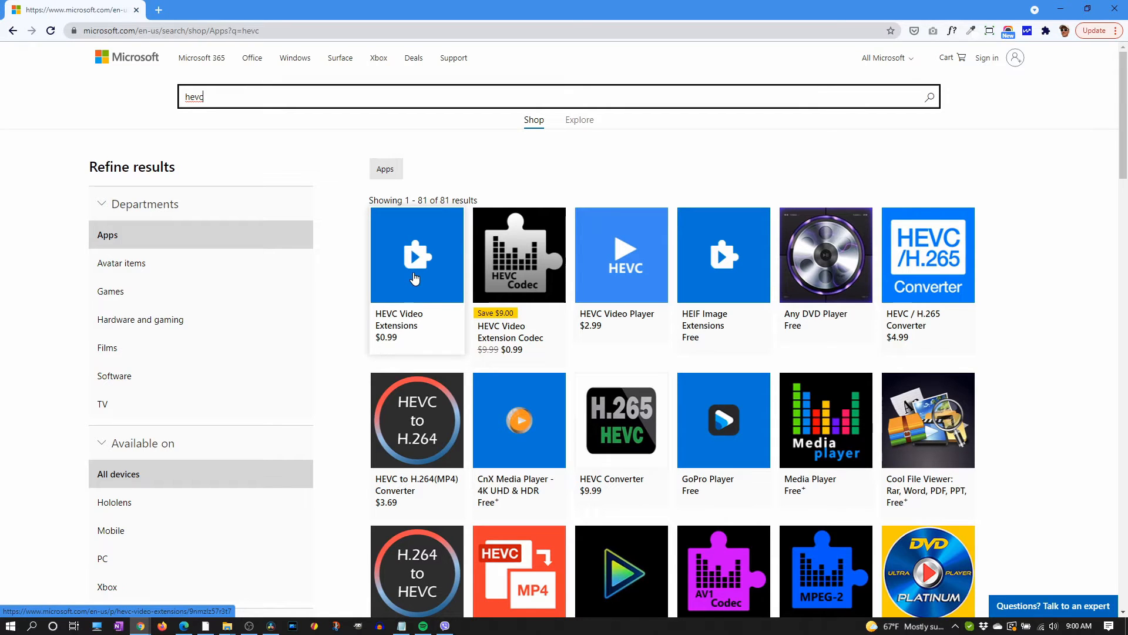
left_click(416, 255)
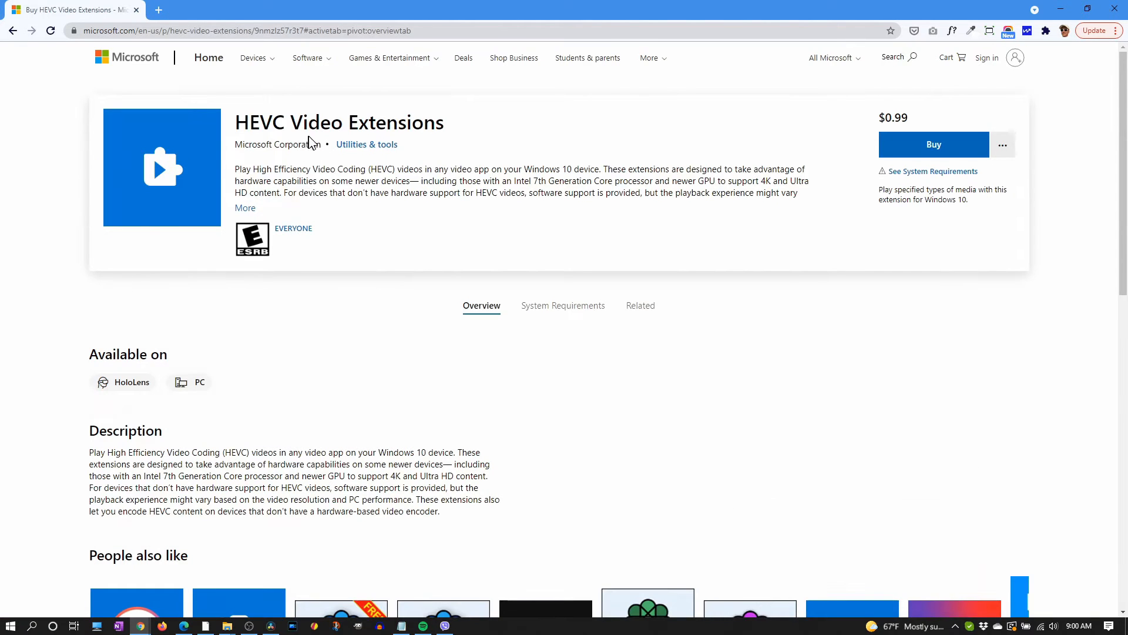
mouse_move(939, 151)
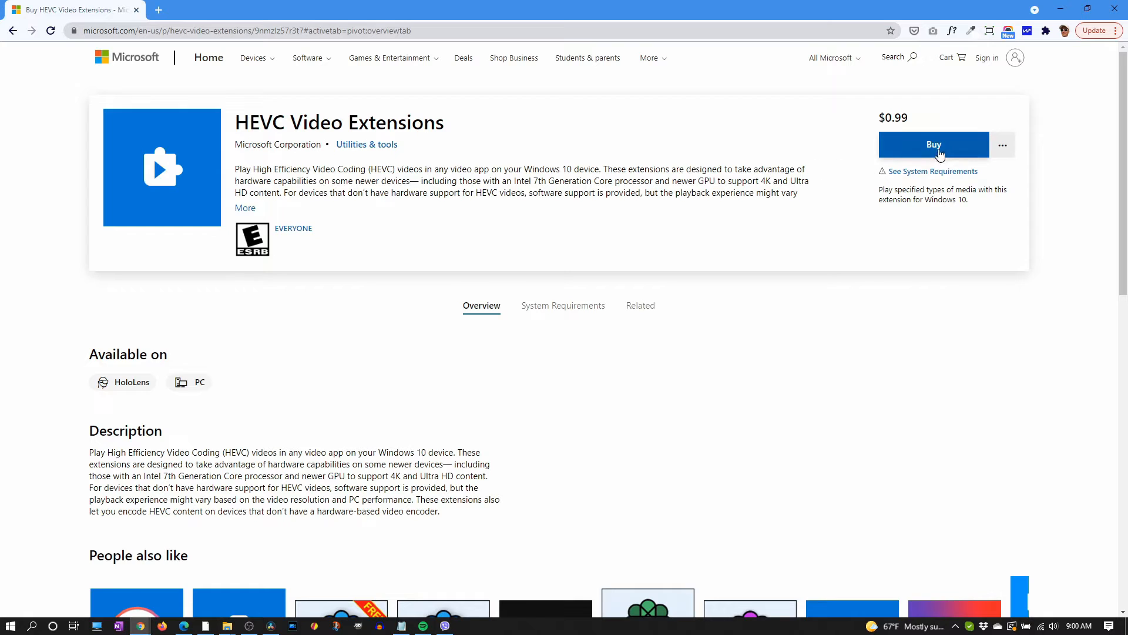
Start buying HEVC Video Extensions, landing on the Microsoft account sign-in page
left_click(933, 143)
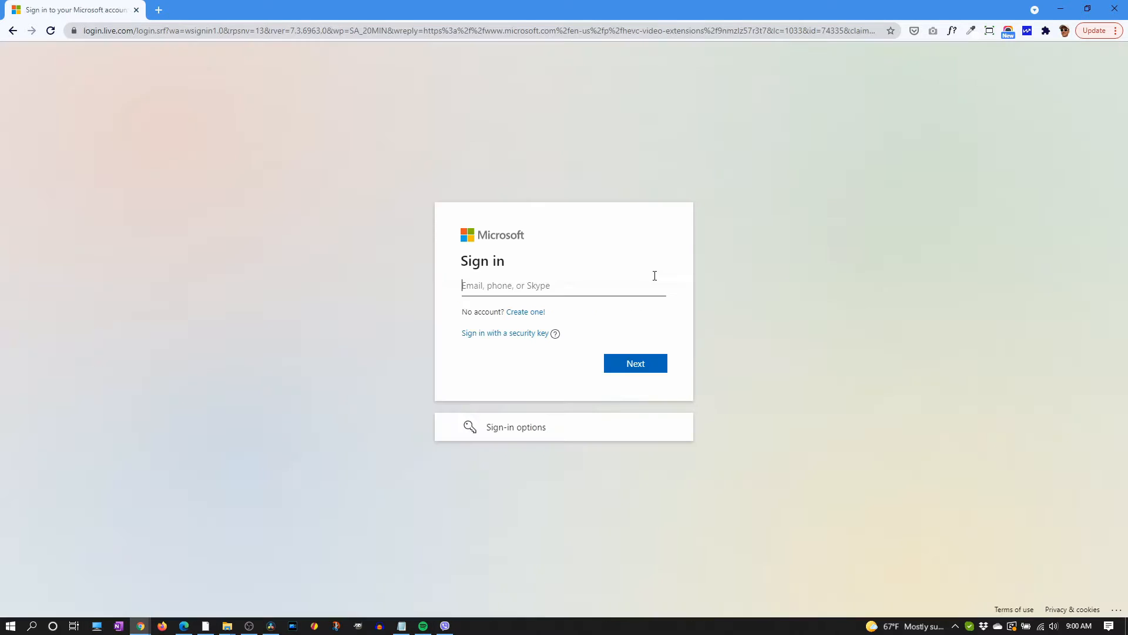
mouse_move(574, 277)
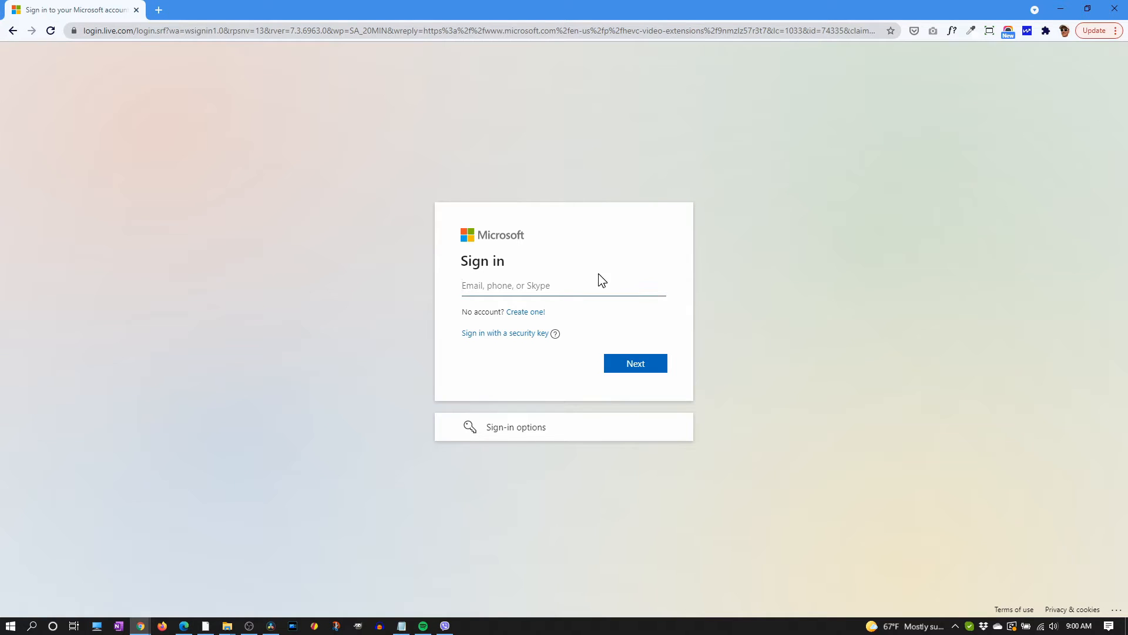
left_click(563, 284)
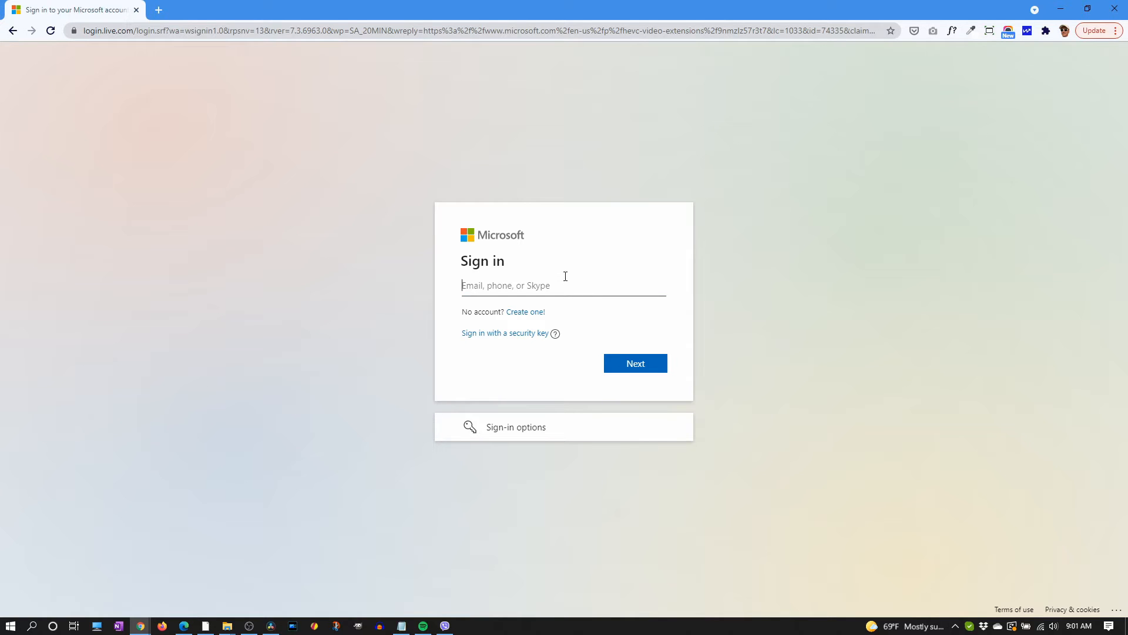
mouse_move(524, 312)
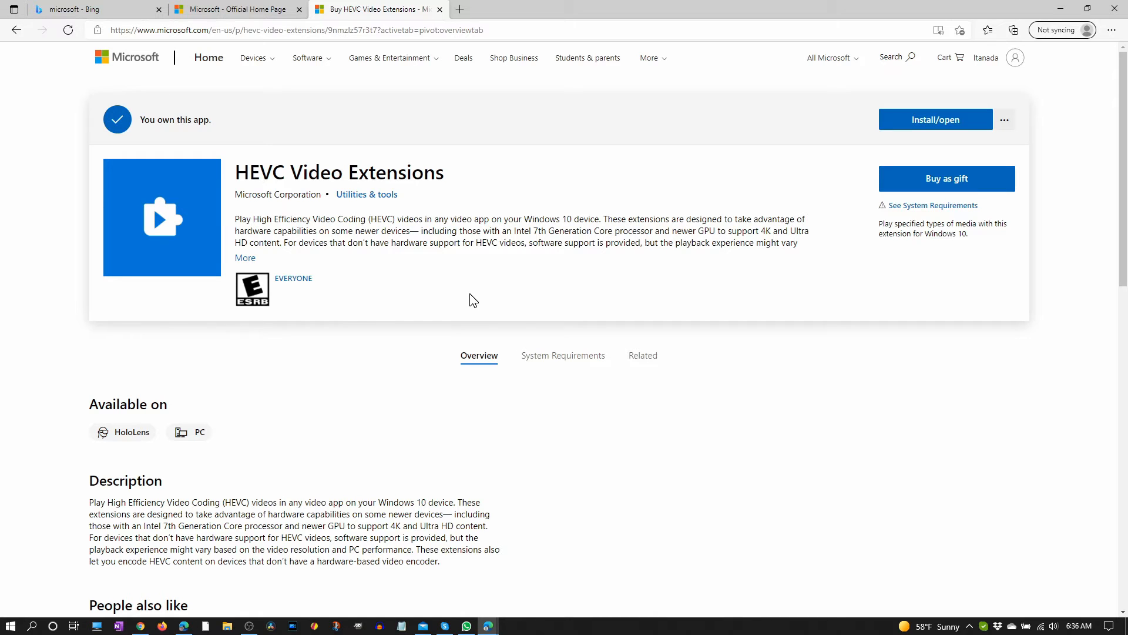
mouse_move(487, 275)
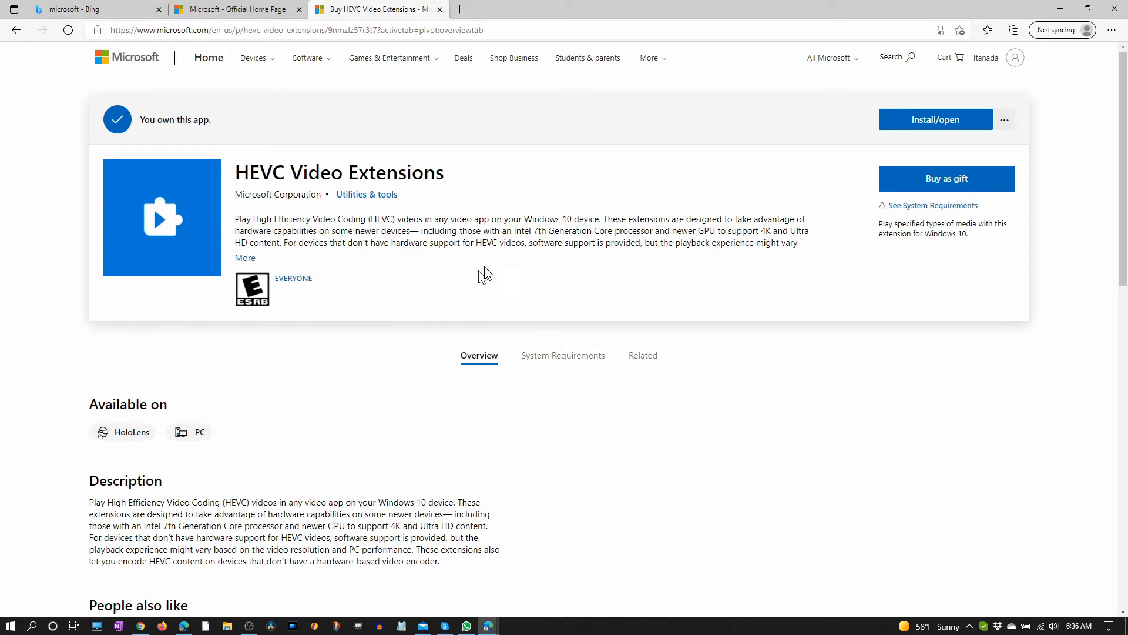
mouse_move(279, 192)
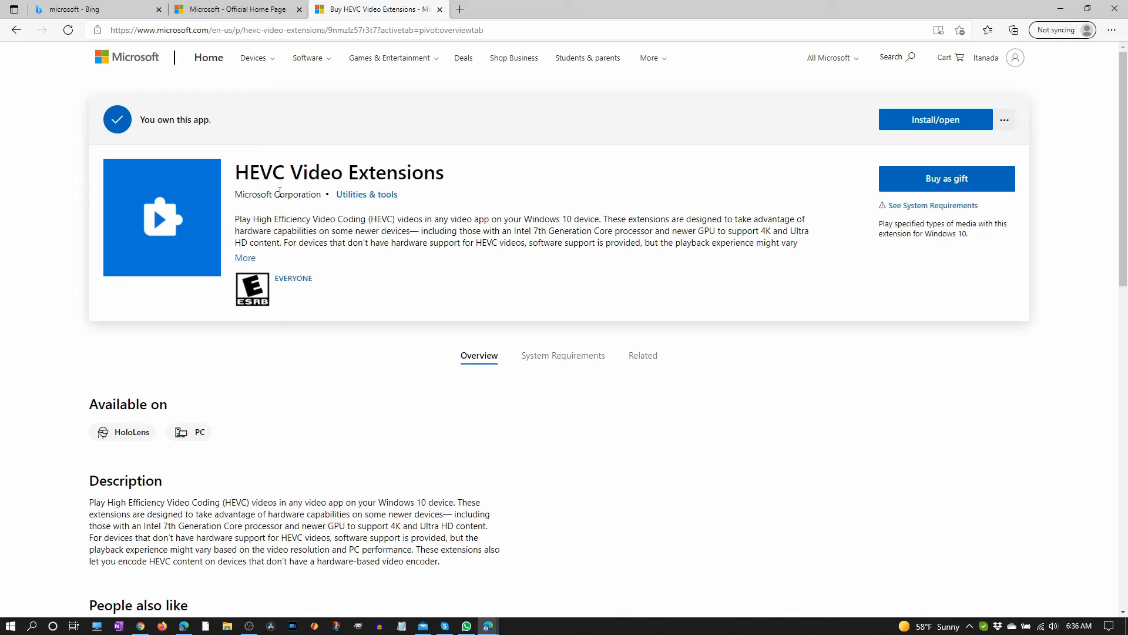
mouse_move(778, 236)
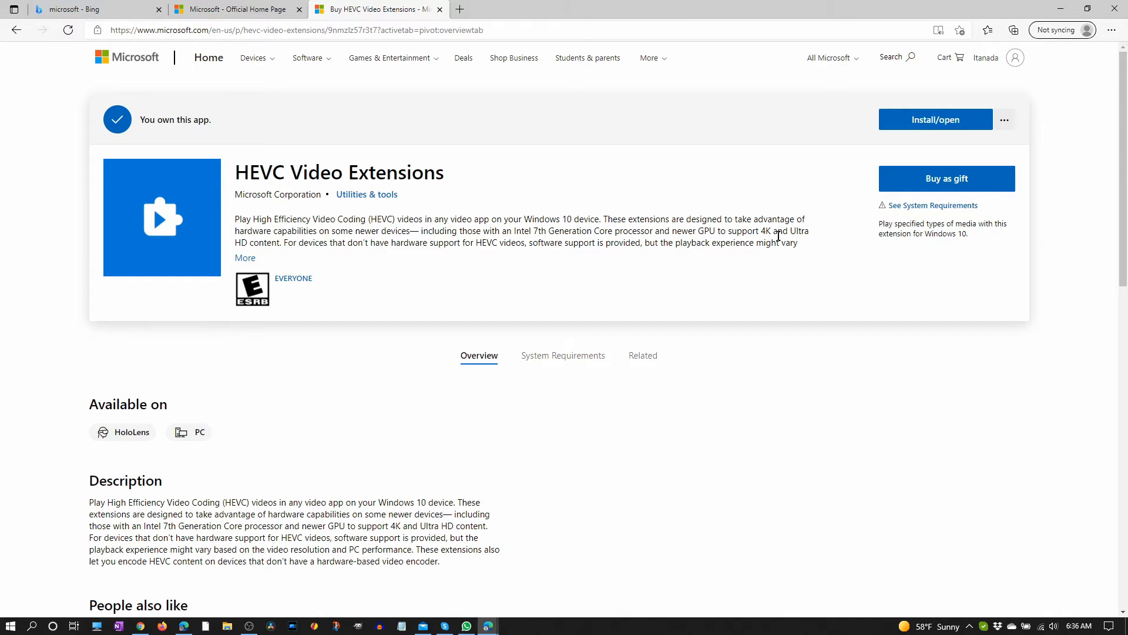
mouse_move(946, 179)
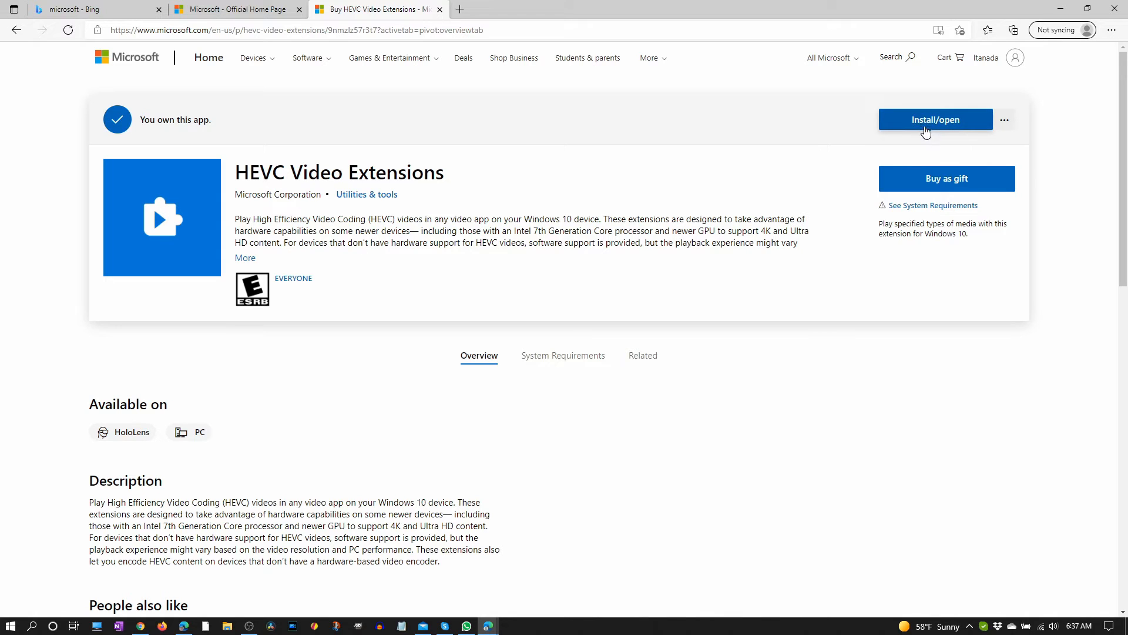
mouse_move(960, 129)
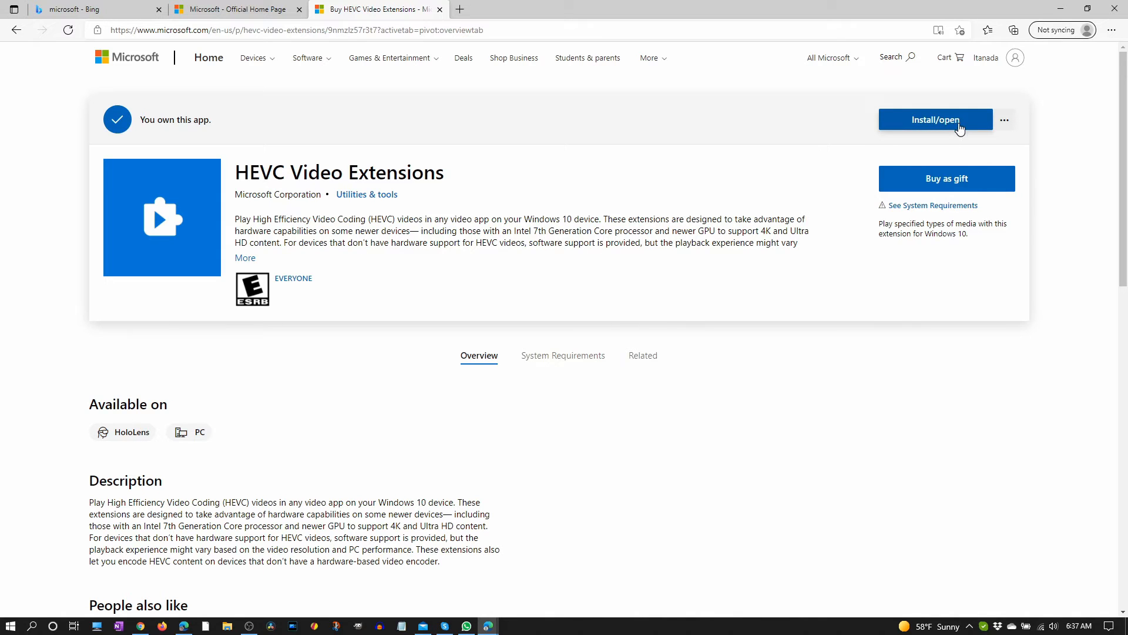
Start installing HEVC Video Extensions from the Edge page so it prompts to open Microsoft Store
left_click(934, 120)
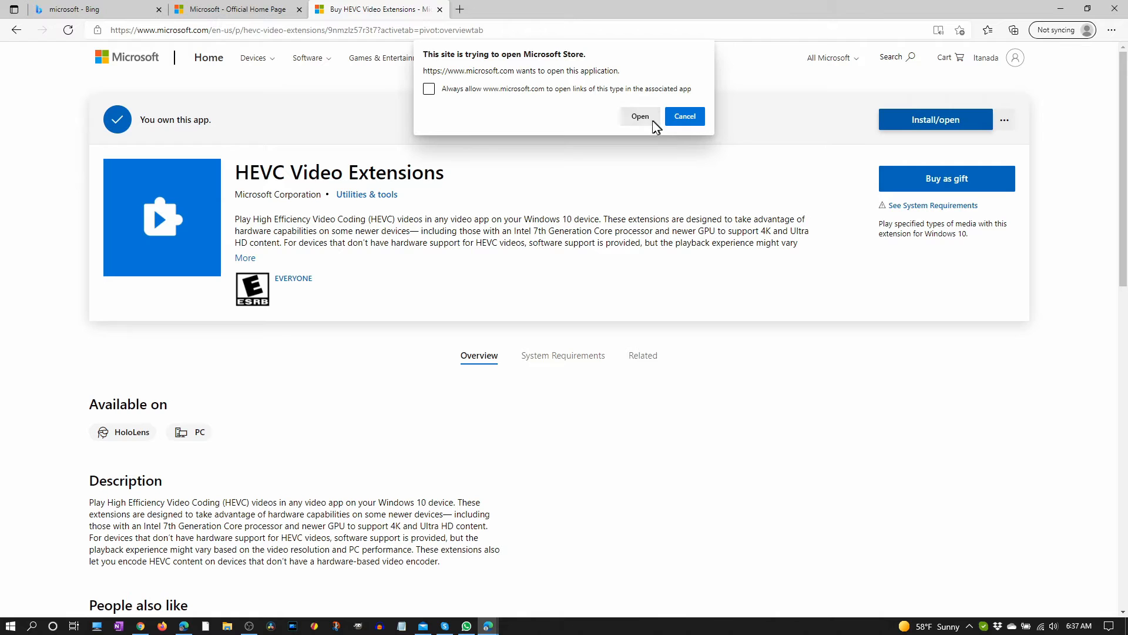
Allow Microsoft Store to open and install HEVC Video Extensions until it reports installed
left_click(639, 116)
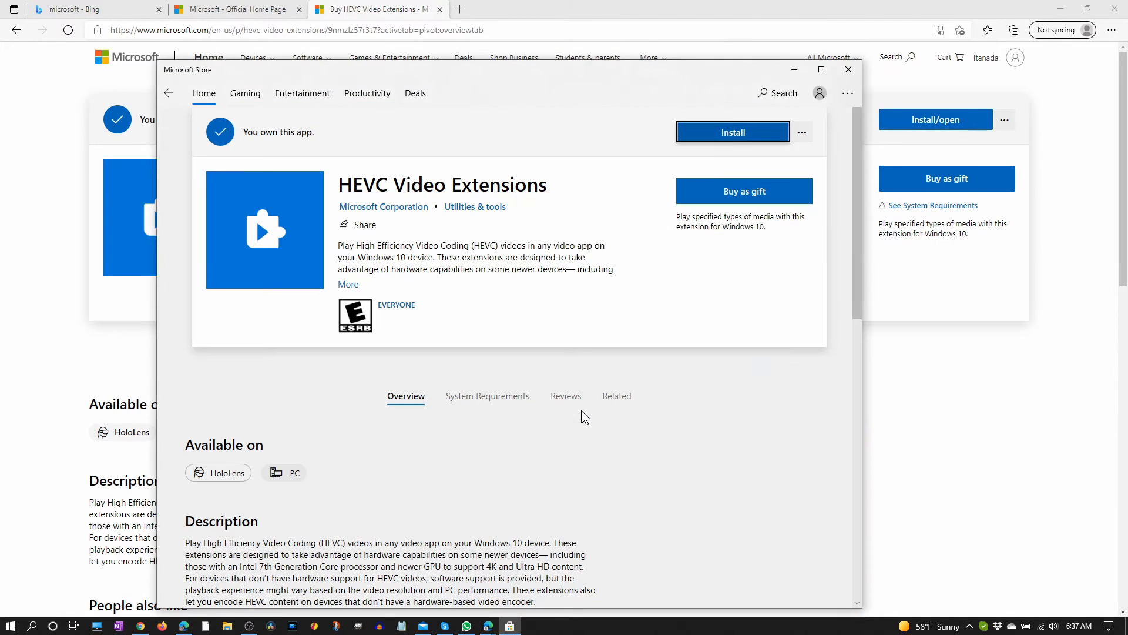
mouse_move(628, 323)
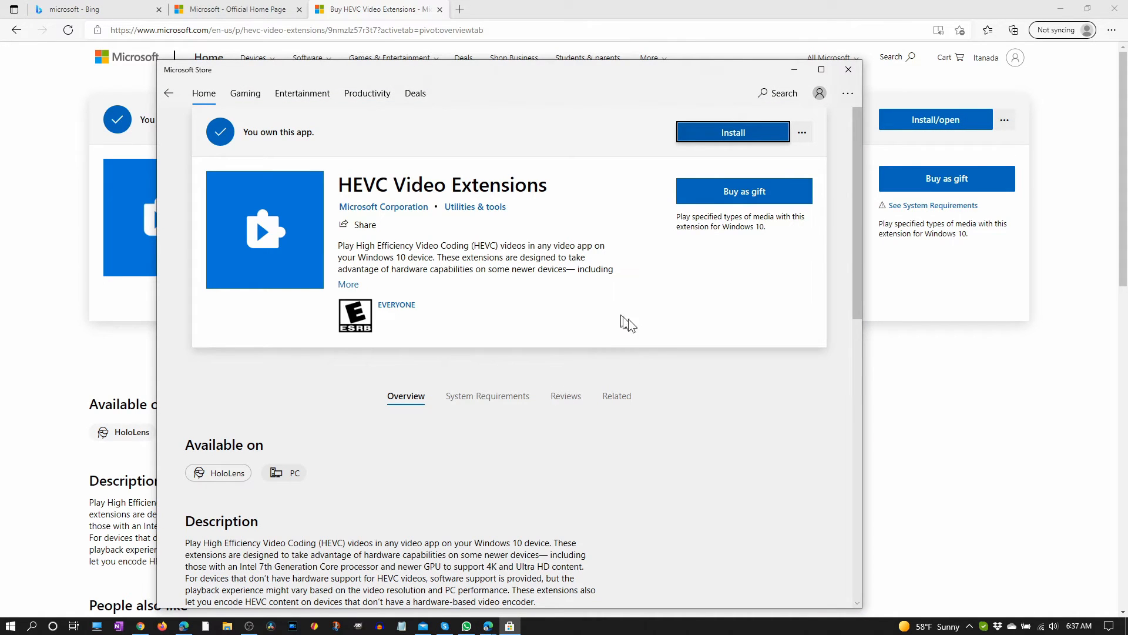
mouse_move(721, 136)
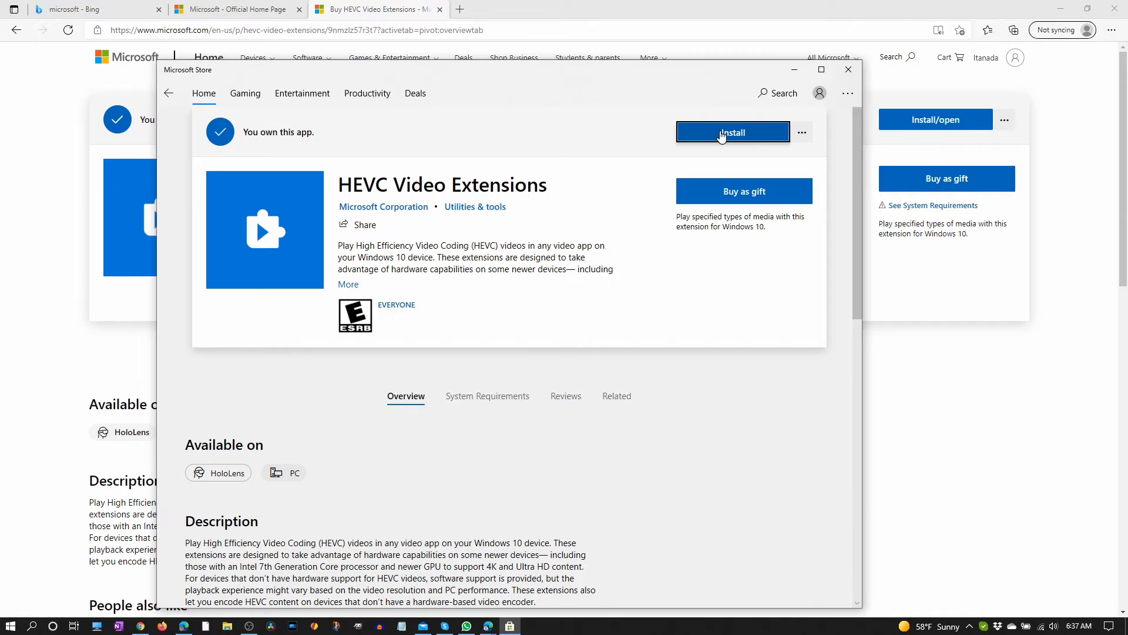
left_click(733, 133)
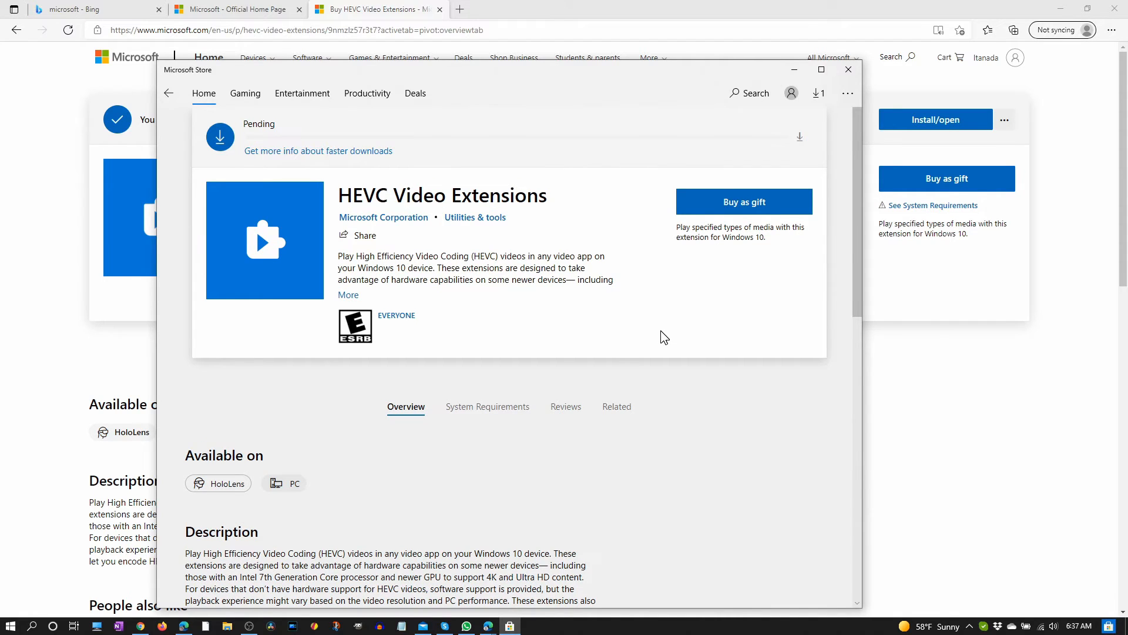
left_click(936, 120)
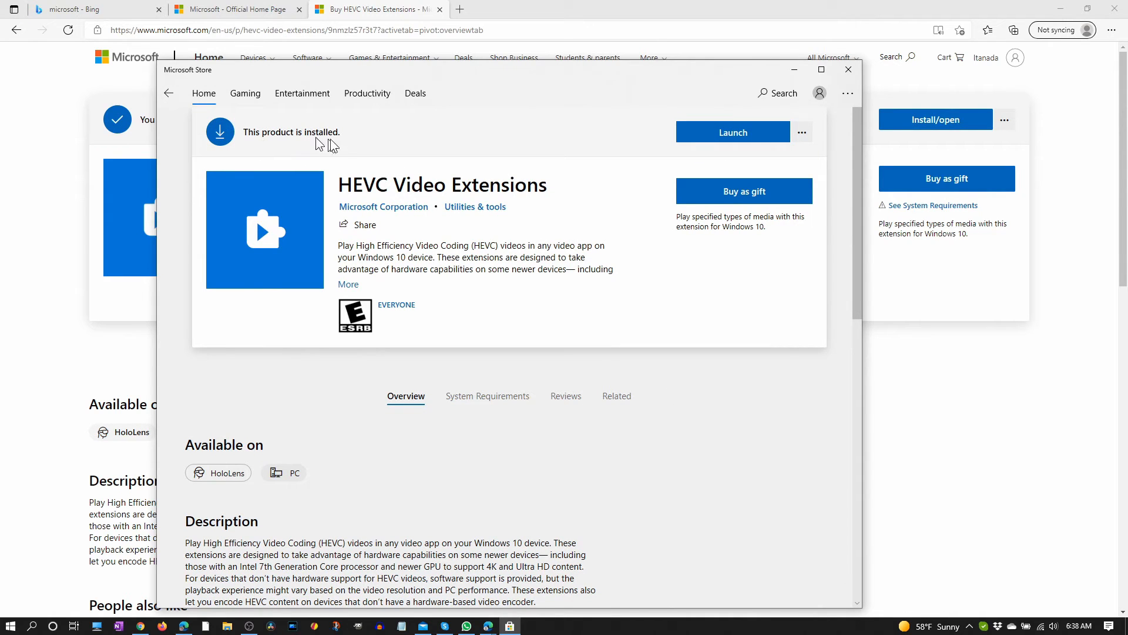
mouse_move(611, 145)
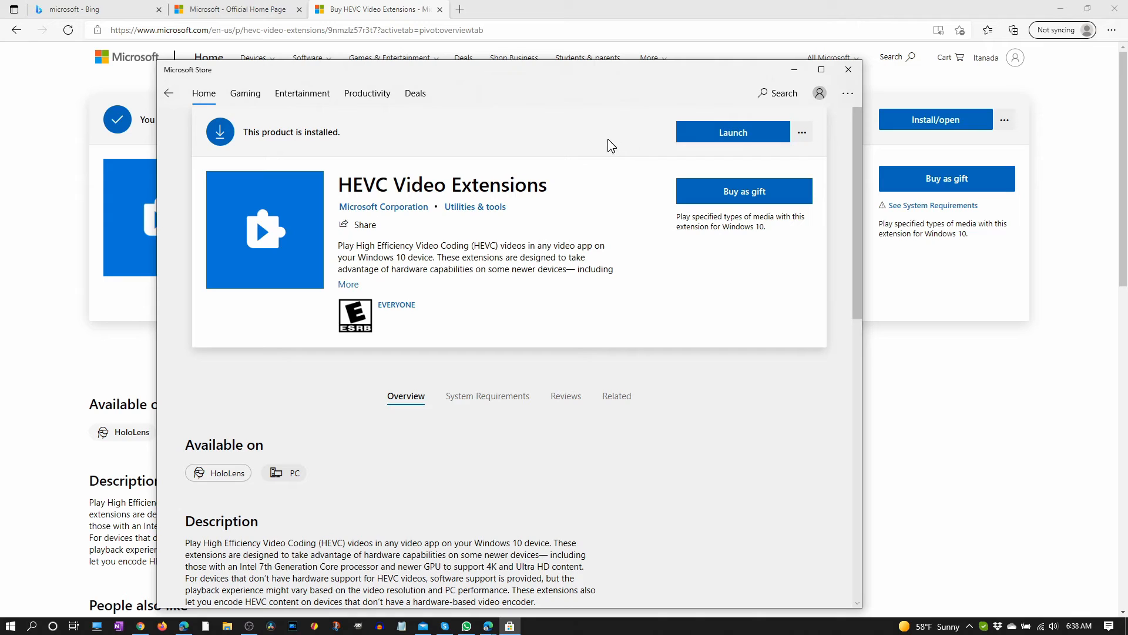
mouse_move(589, 138)
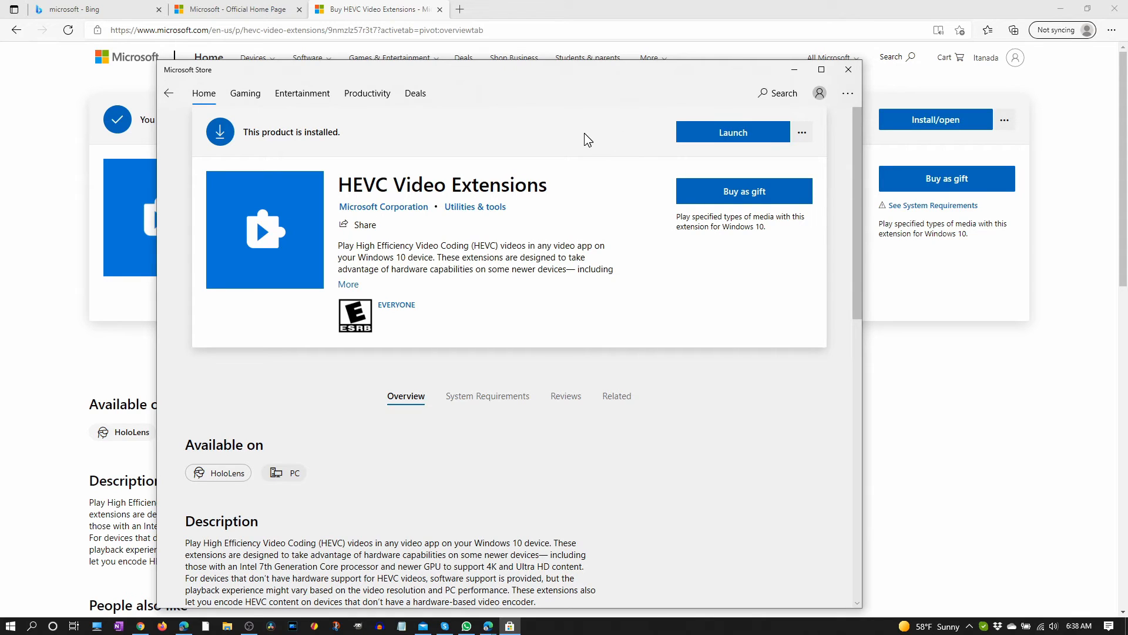
mouse_move(592, 146)
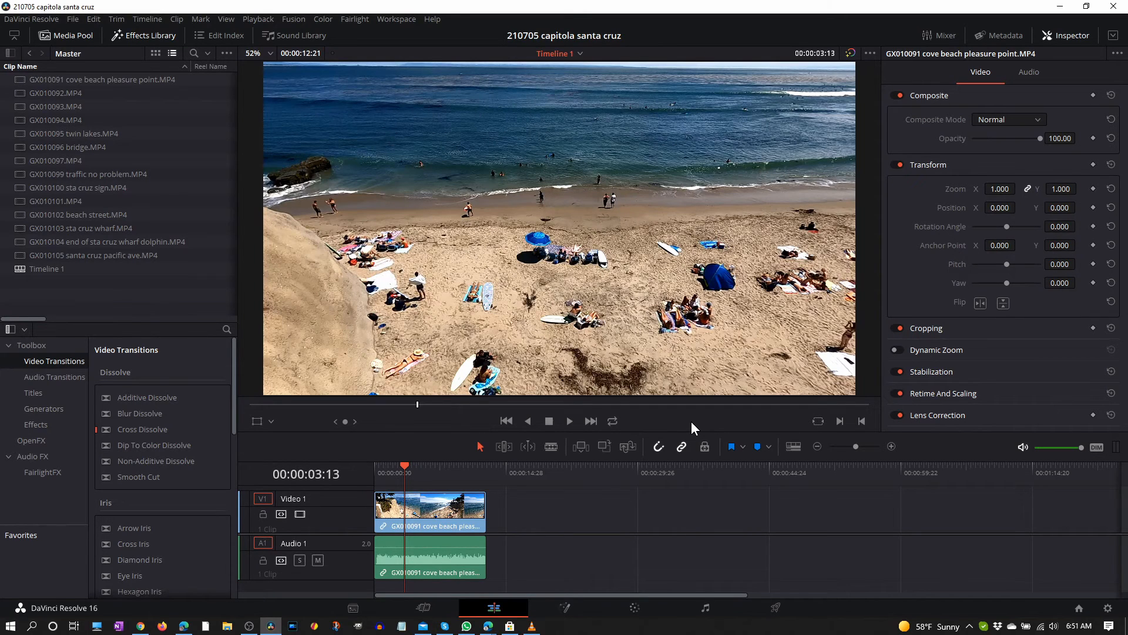
mouse_move(425, 179)
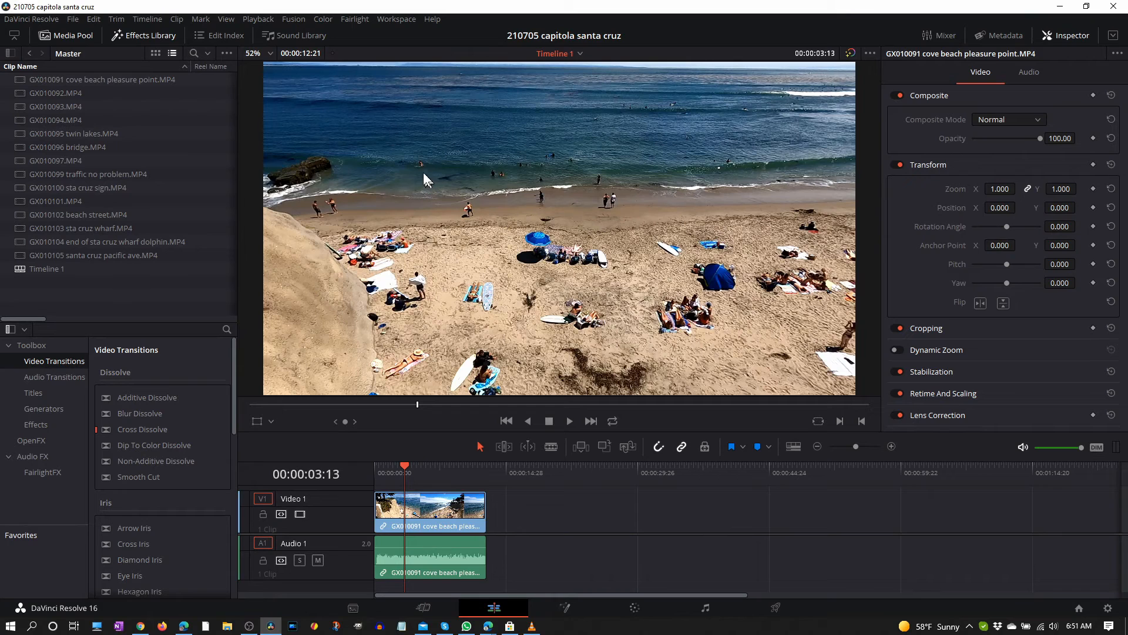
mouse_move(655, 256)
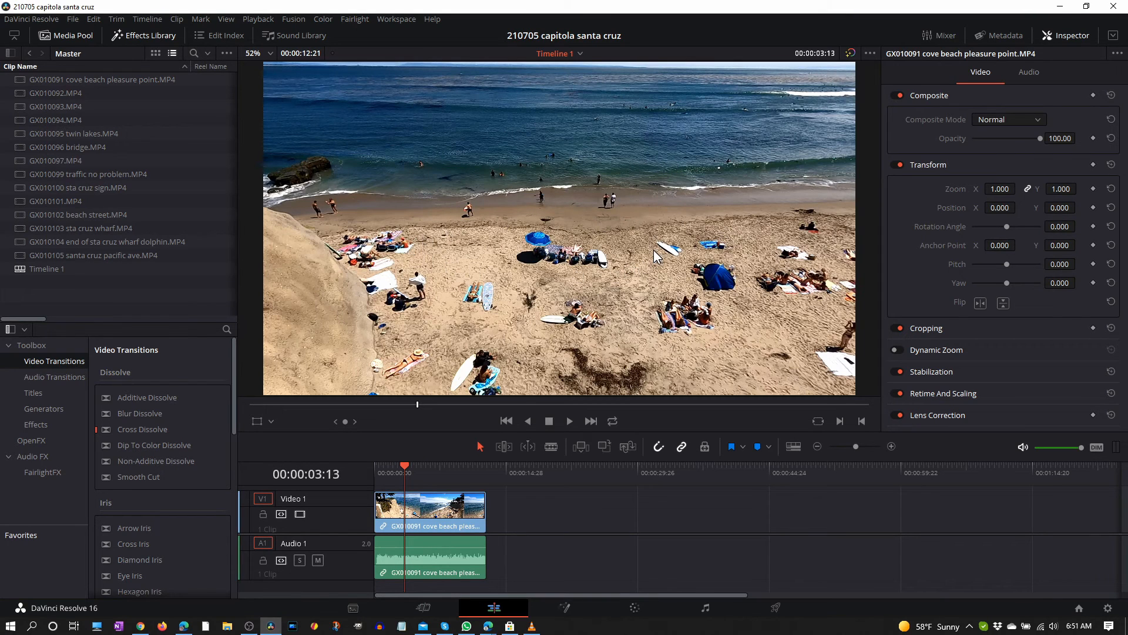
mouse_move(823, 190)
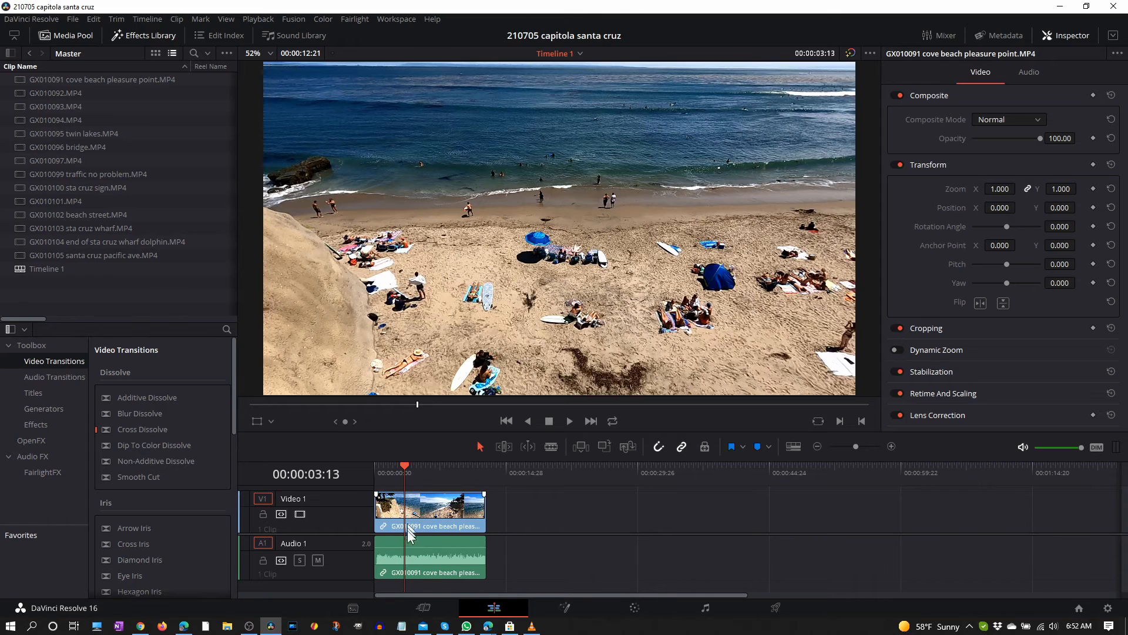
mouse_move(345, 569)
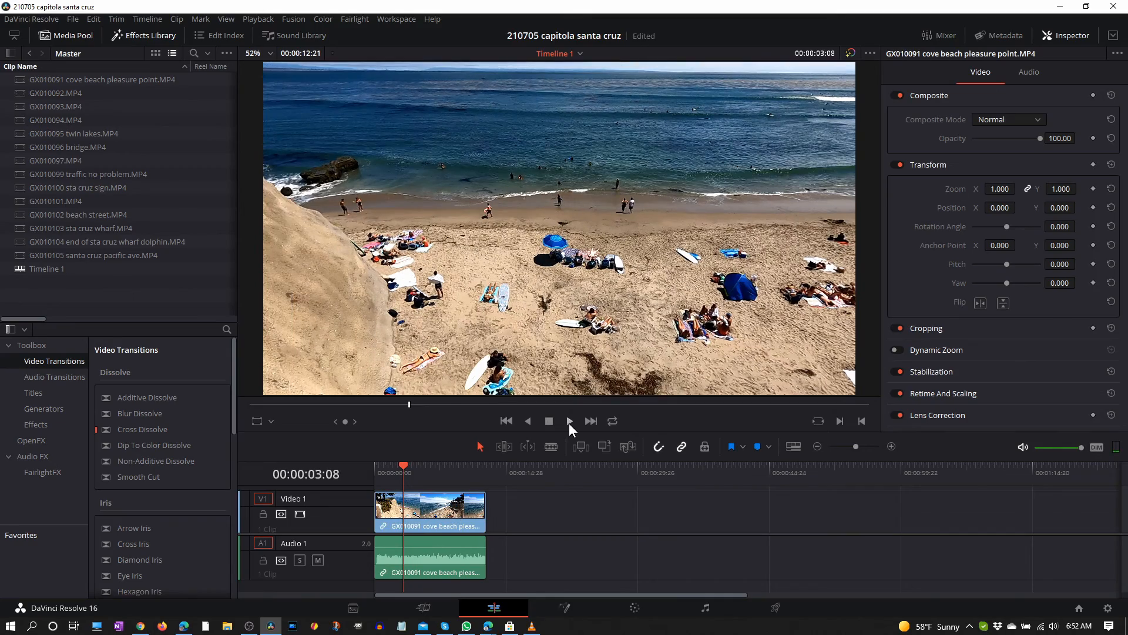
Play the GoPro beach clip to confirm its picture now shows, then stop playback
left_click(570, 421)
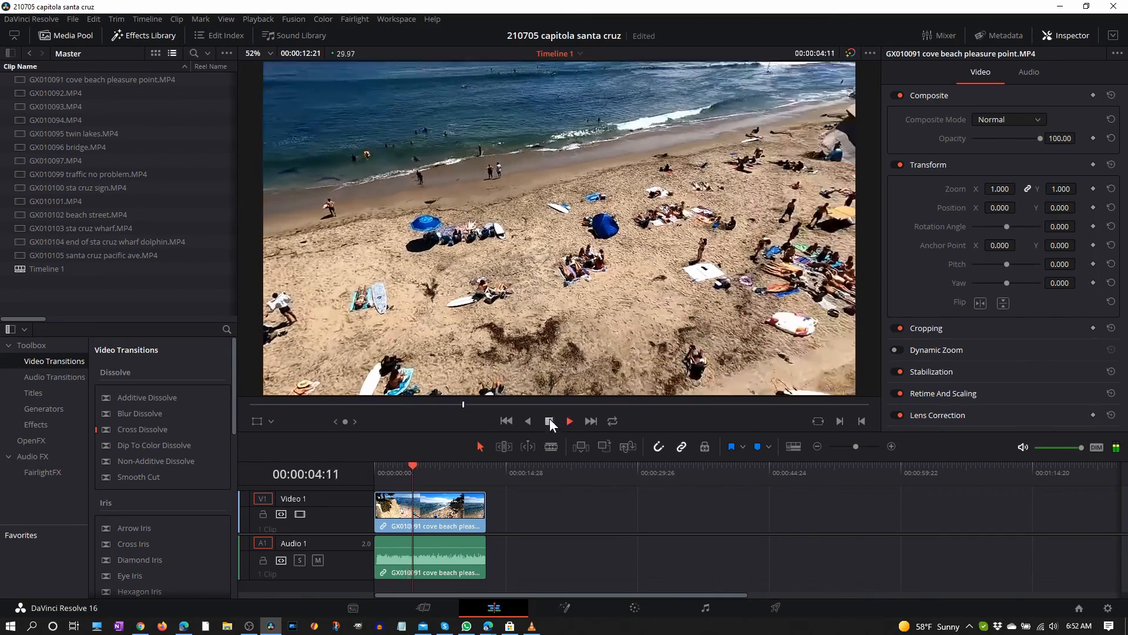
left_click(548, 421)
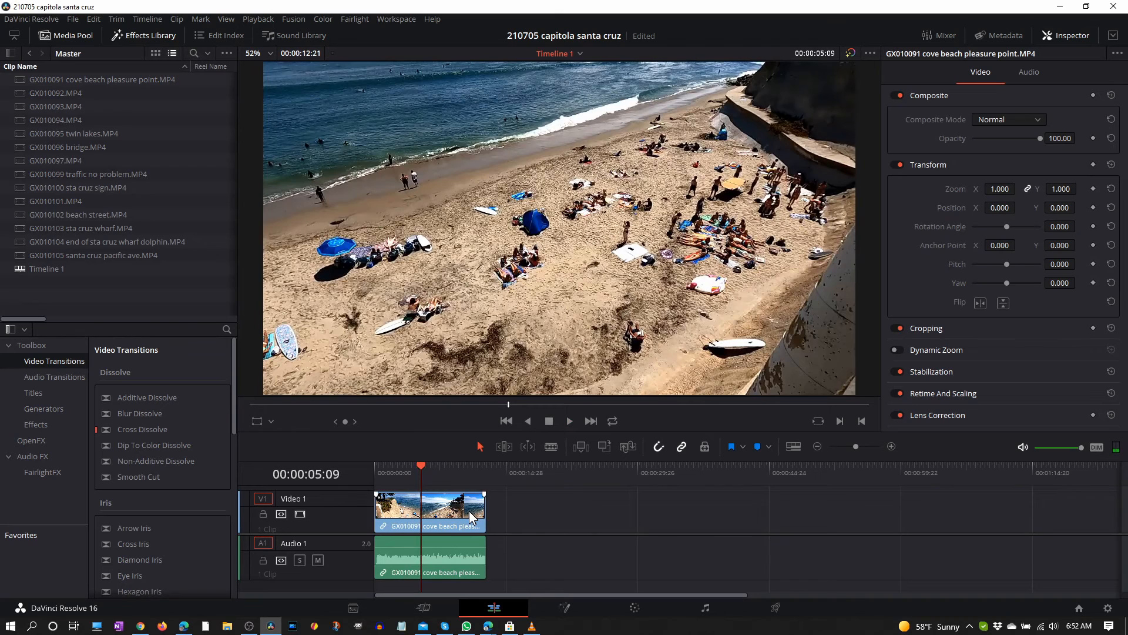